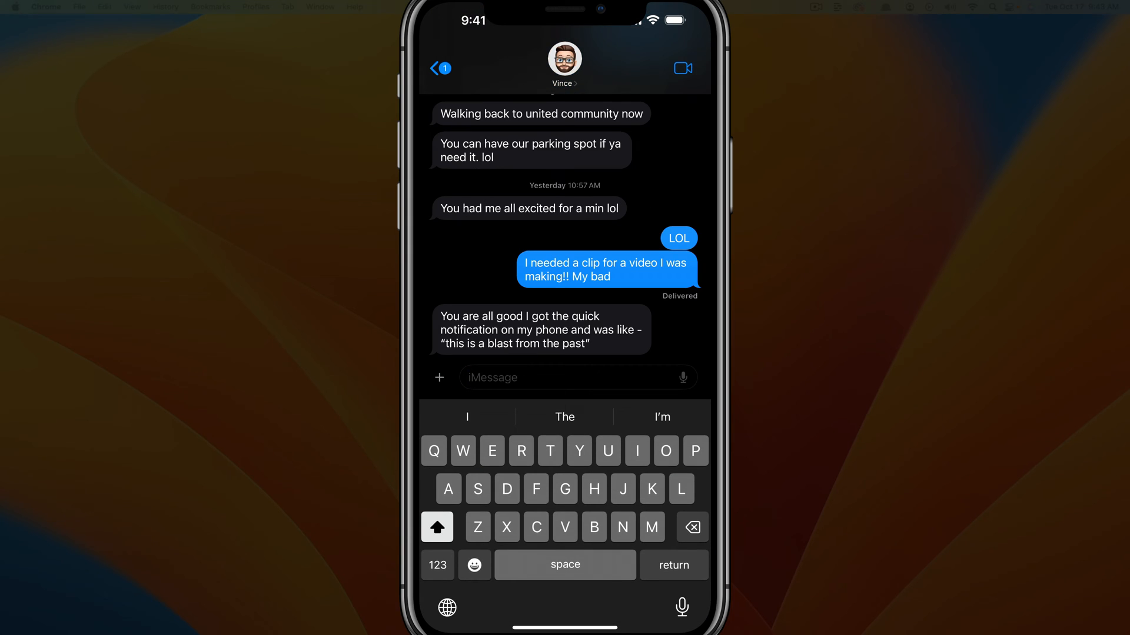
Open the Location panel from the app drawer in Vince's conversation
click(439, 377)
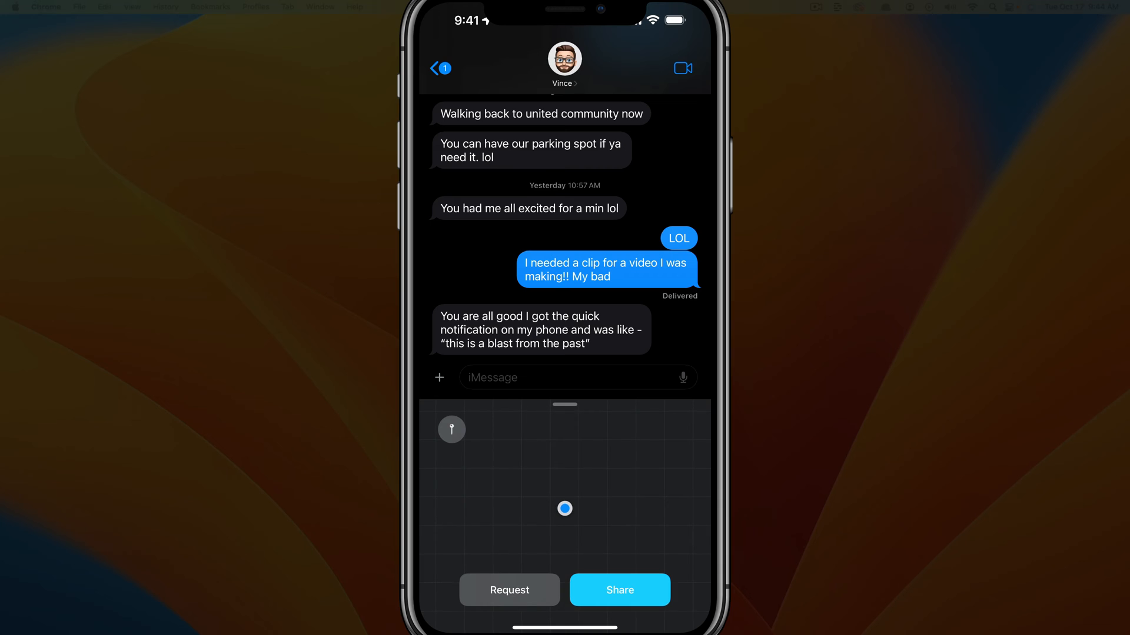
Show the location-sharing duration options with the Share button
click(618, 590)
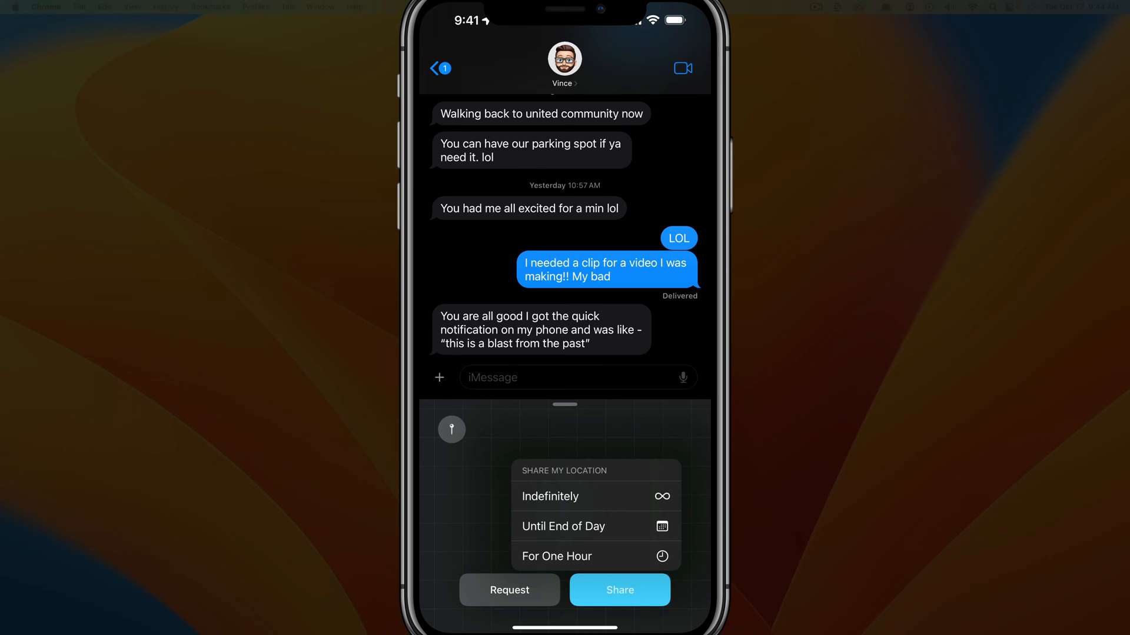
Share live location with Vince For One Hour and open the My Location map
click(563, 526)
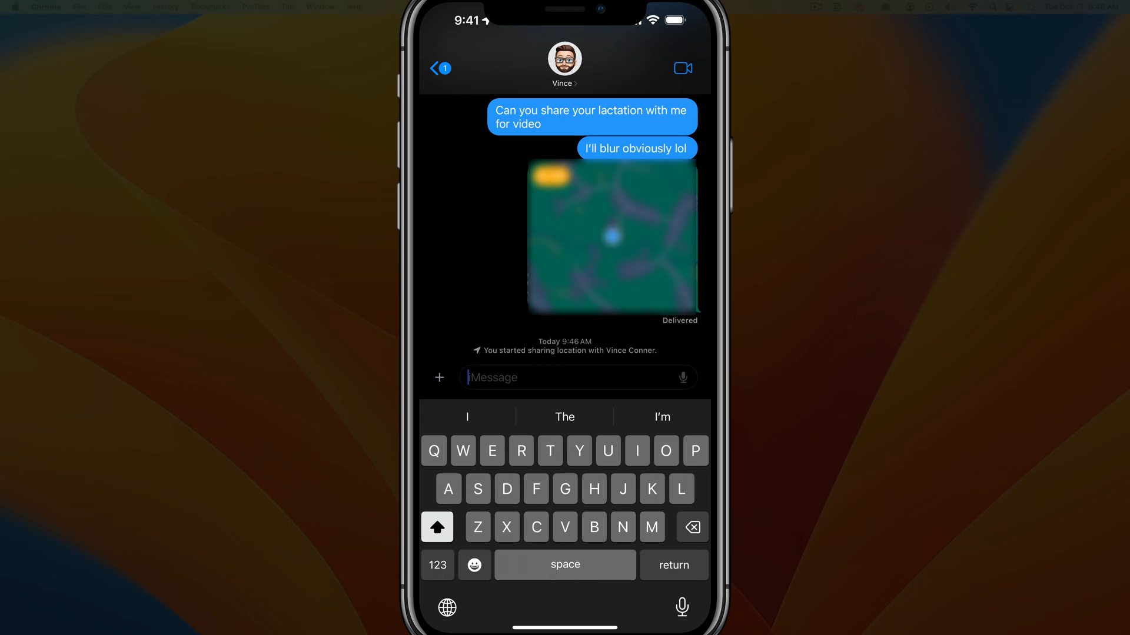
click(612, 237)
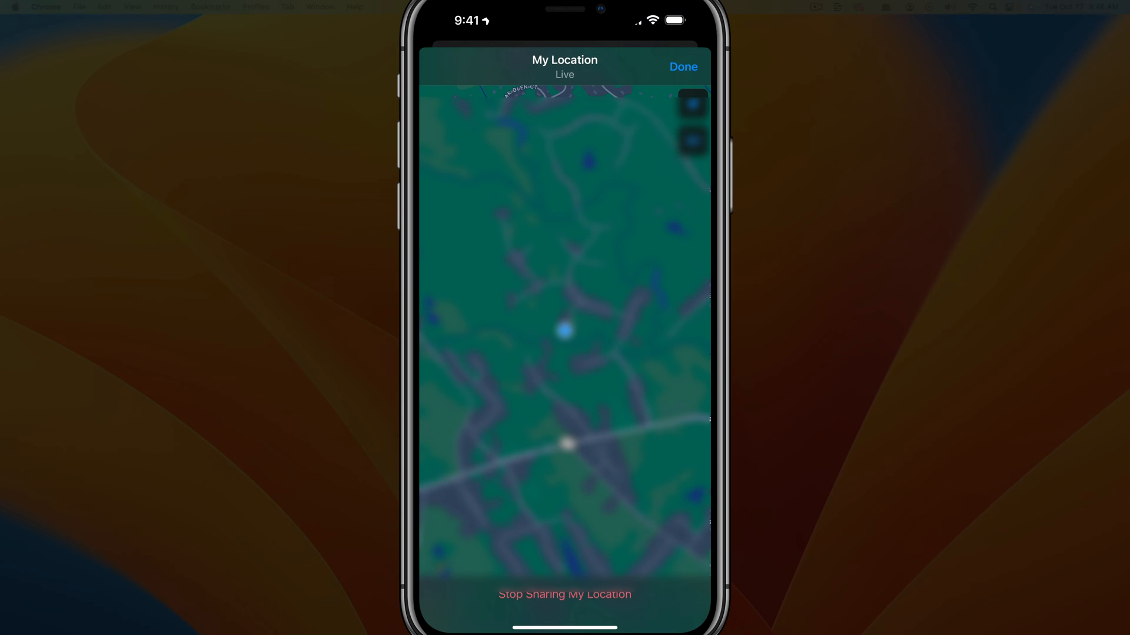